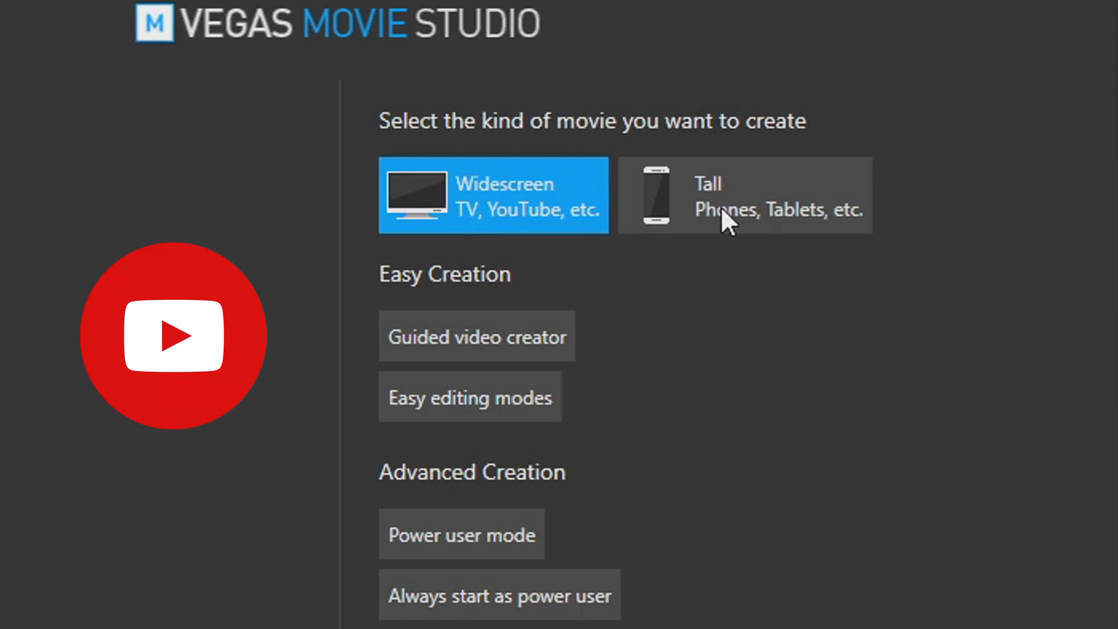
- Start Movie Studio 17 Platinum and choose Power user mode for the full editing workspace
click(727, 198)
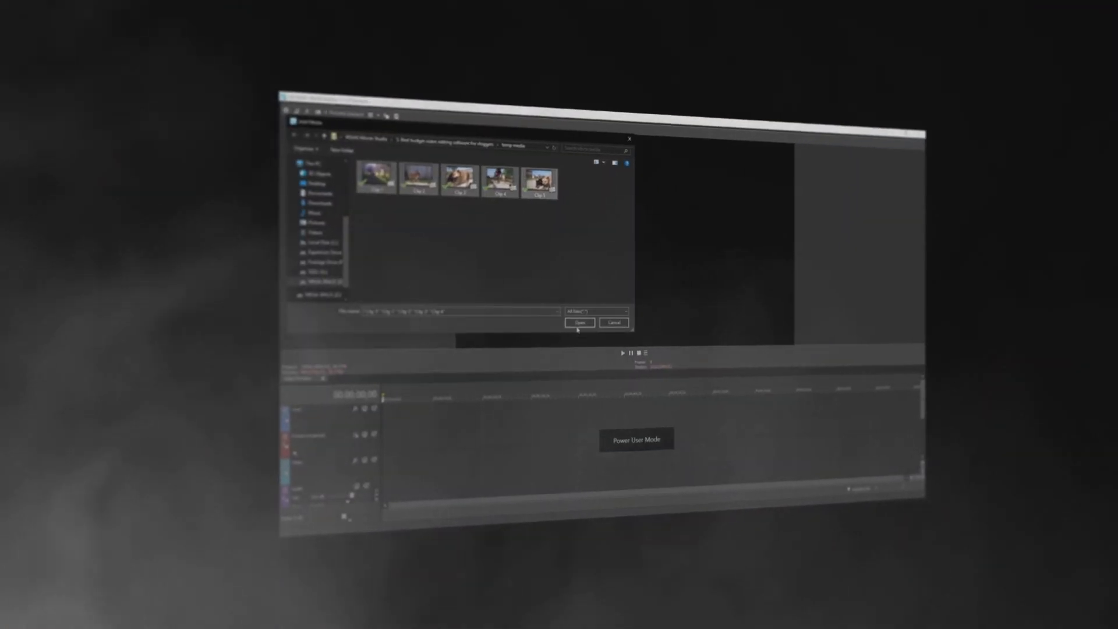
click(579, 323)
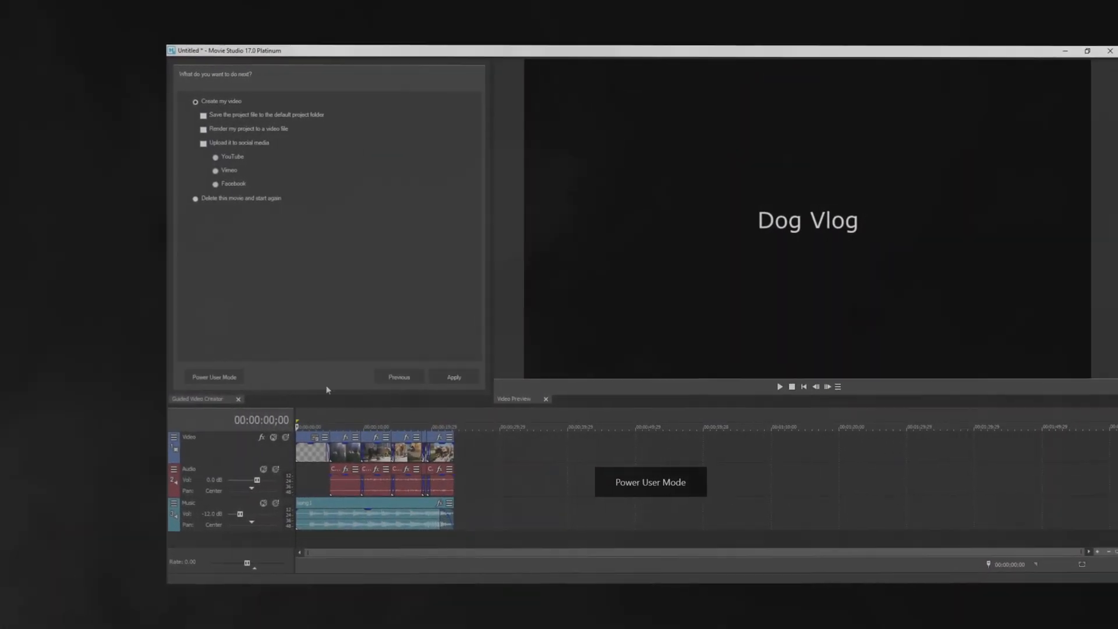
click(214, 376)
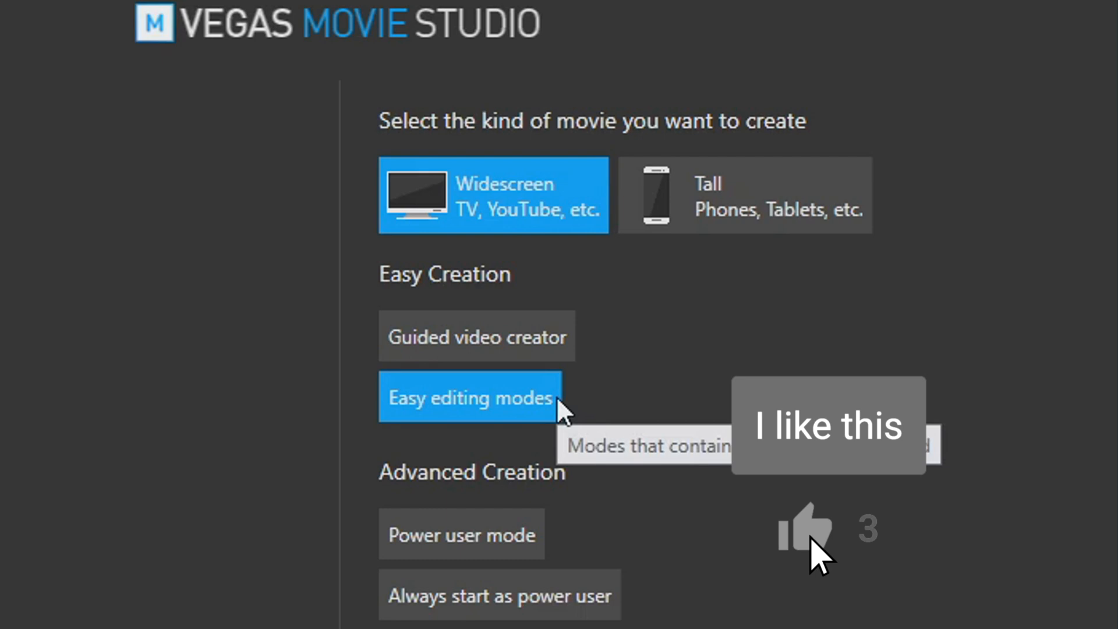
click(806, 533)
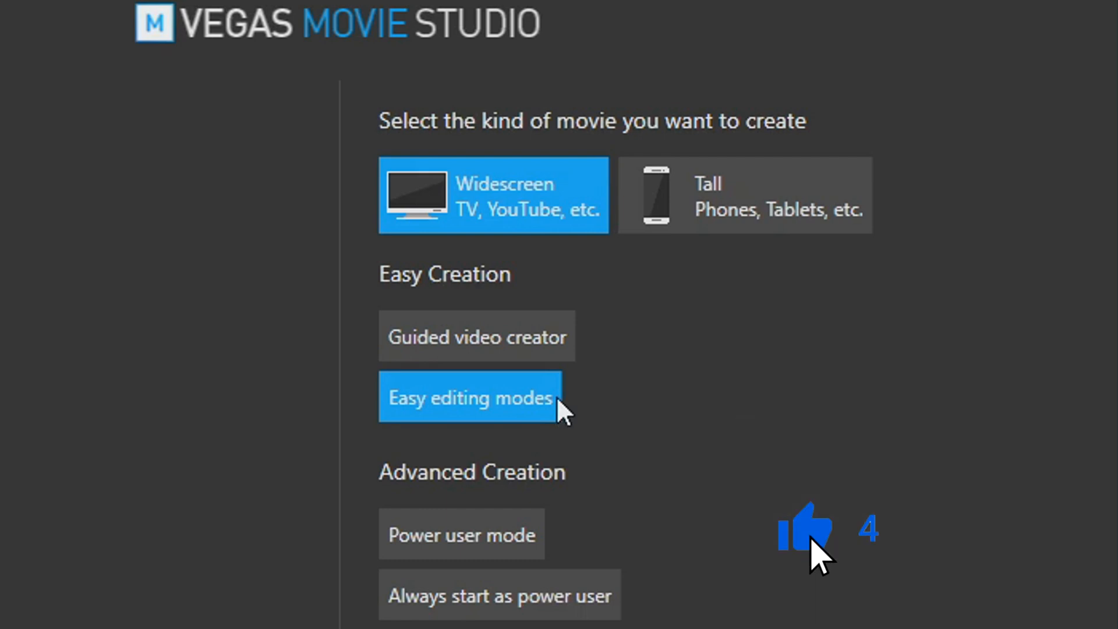
mouse_move(544, 549)
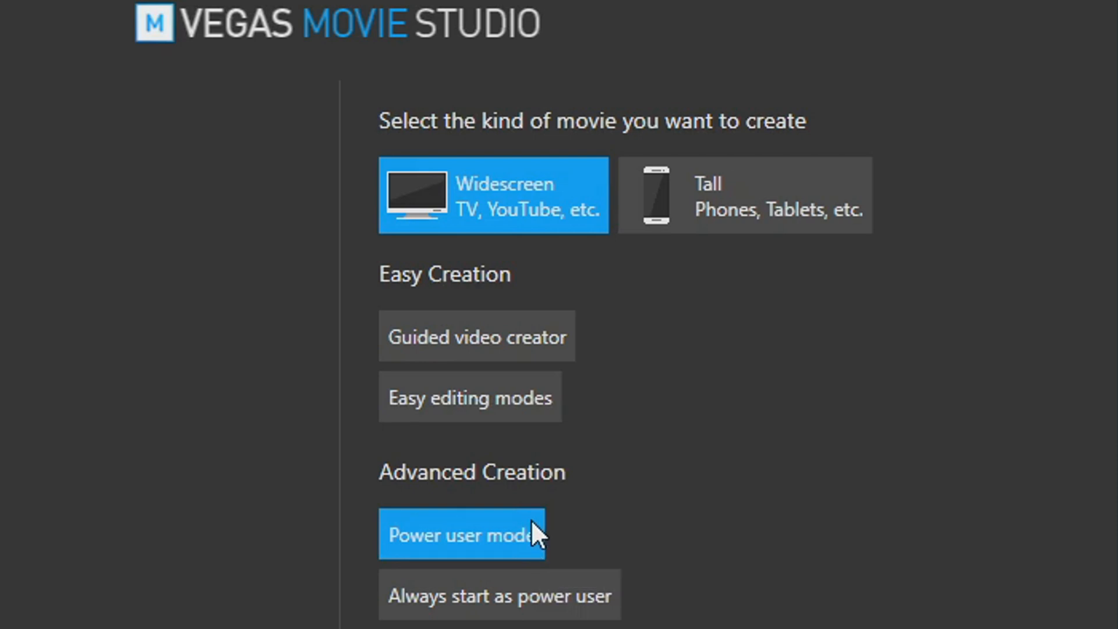
click(462, 535)
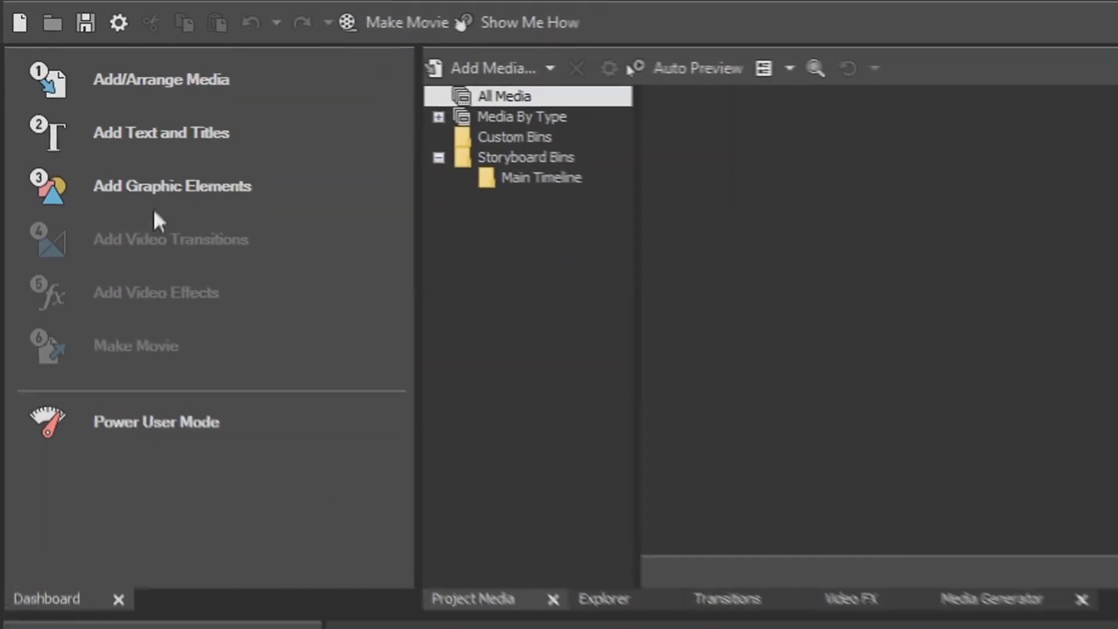
mouse_move(129, 99)
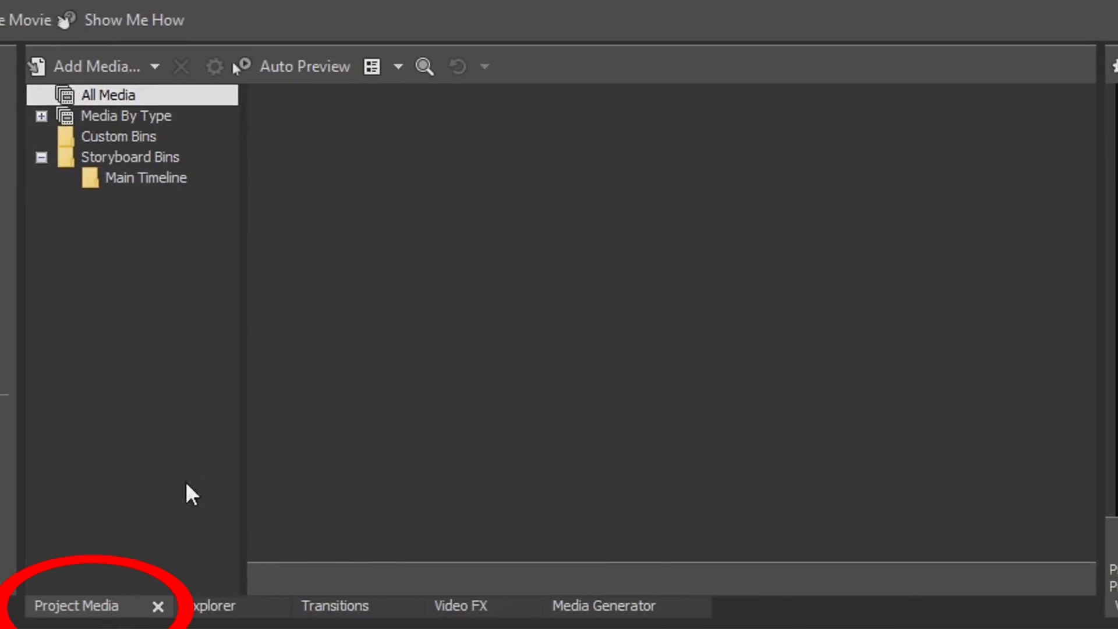
mouse_move(496, 204)
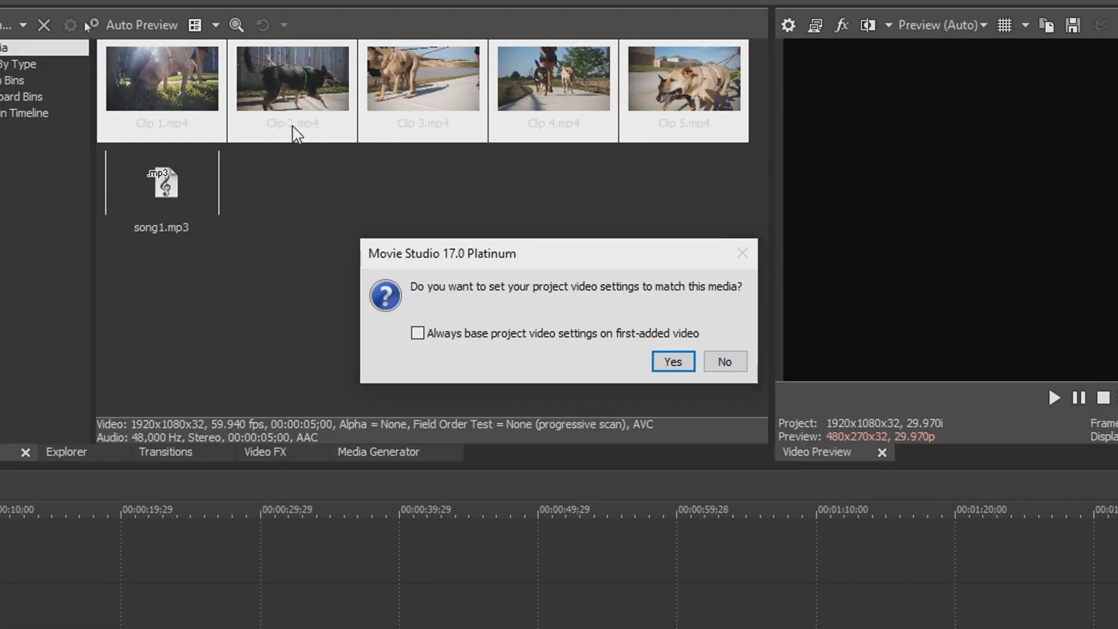
mouse_move(558, 89)
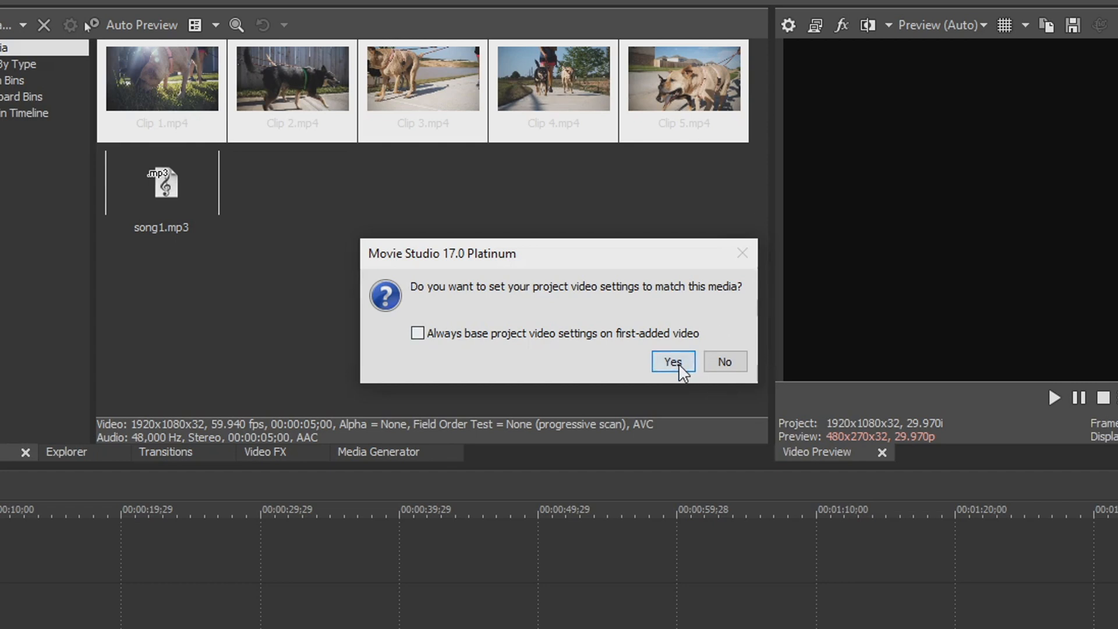
- Accept matching the project video settings to the added dog clips
click(674, 362)
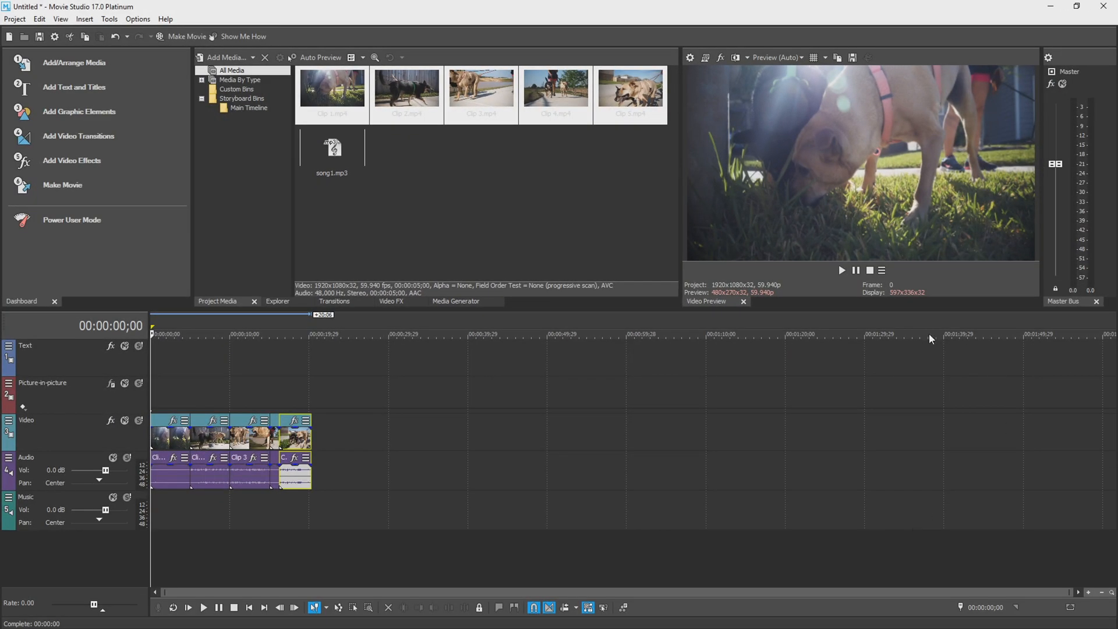
mouse_move(936, 372)
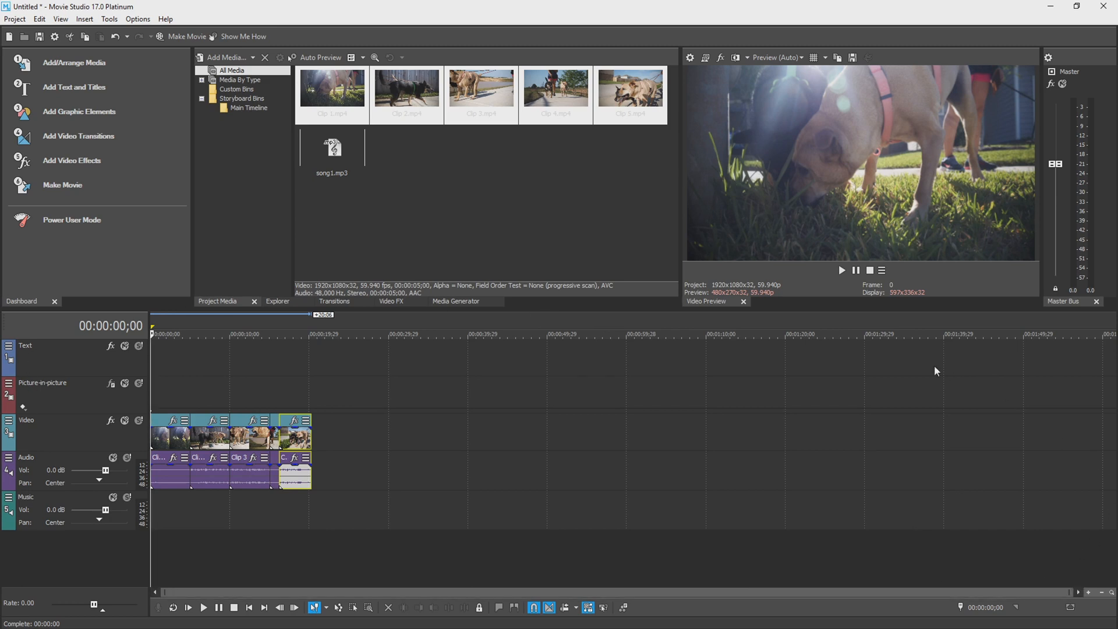
mouse_move(479, 549)
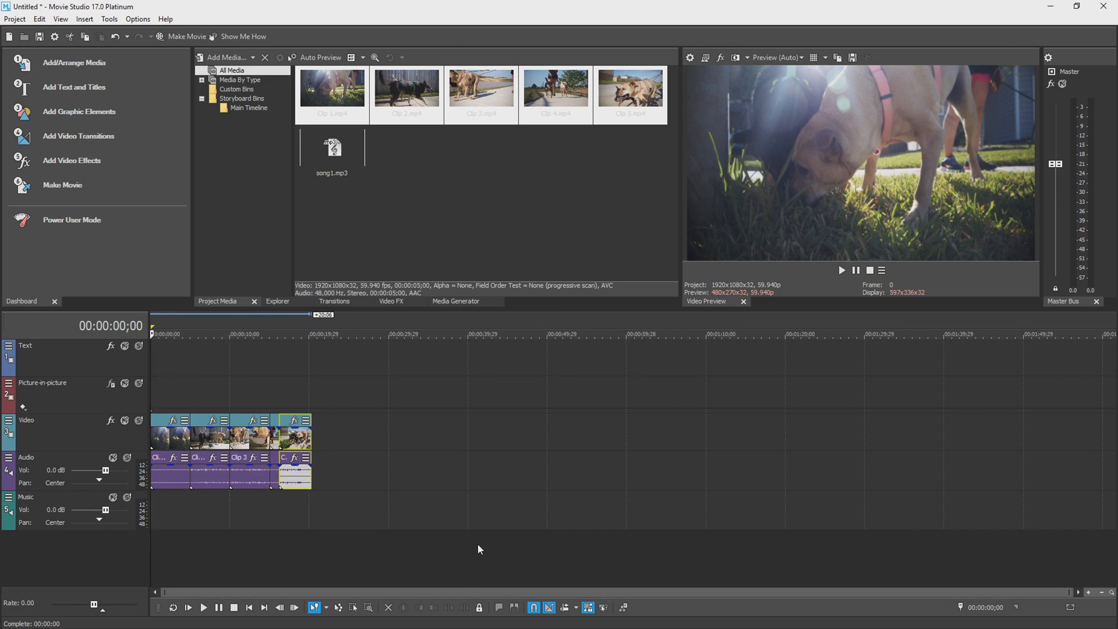
mouse_move(498, 431)
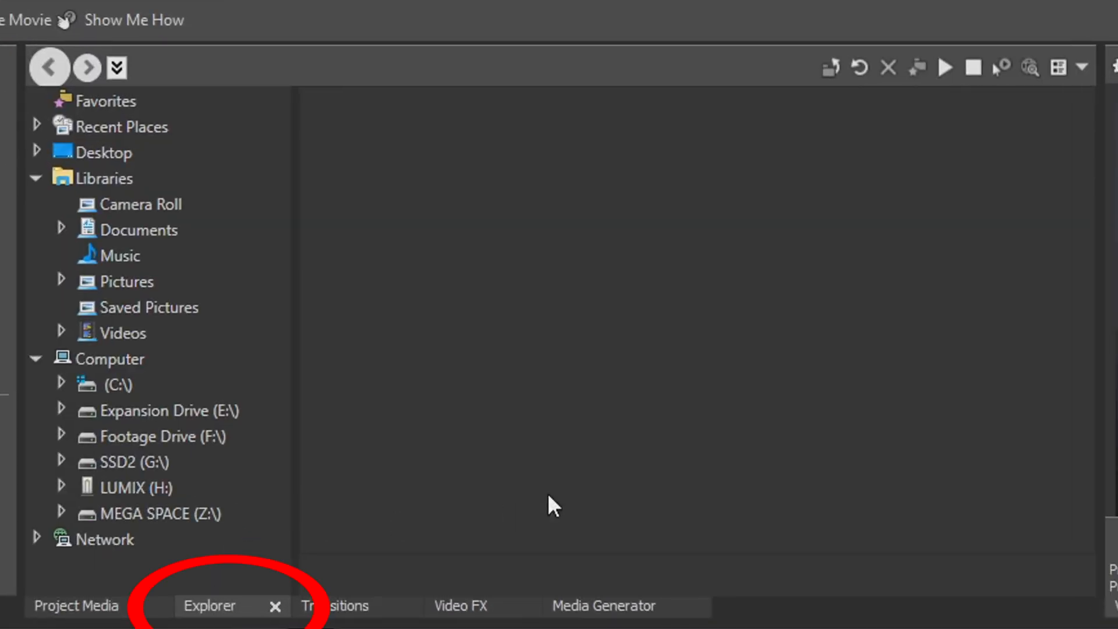
mouse_move(115, 134)
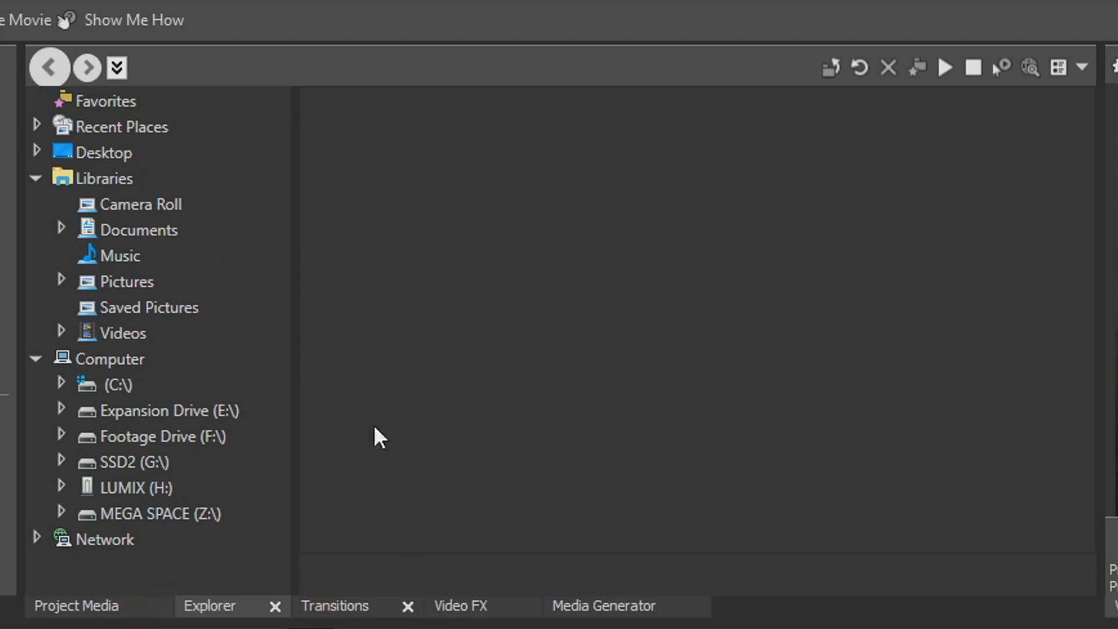
- Open the Transitions window and preview the Simple 3D Blinds transition
click(337, 622)
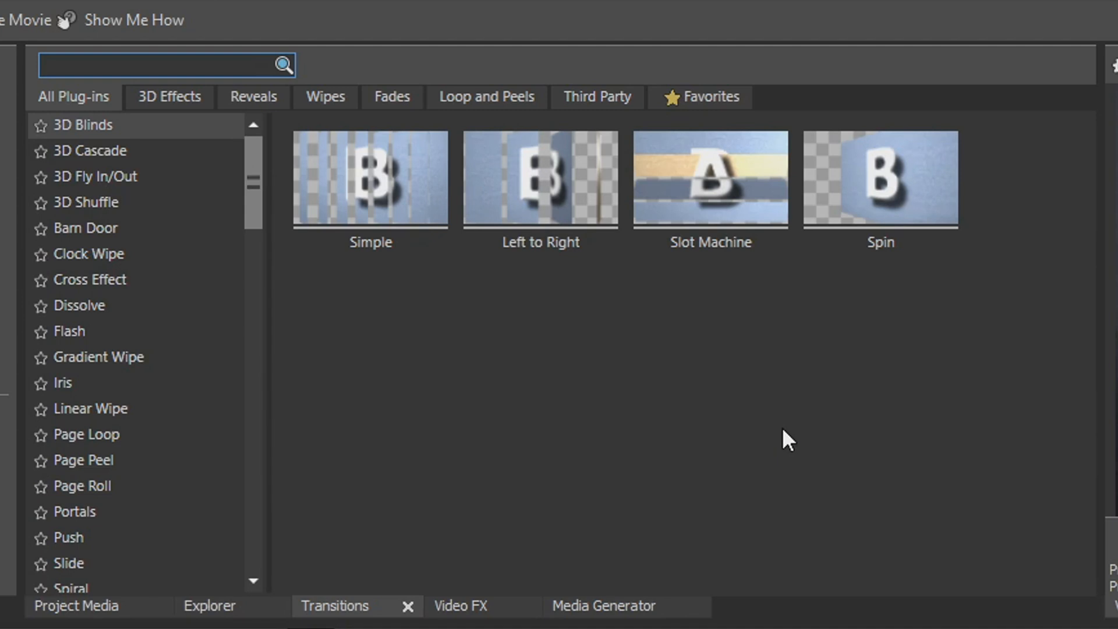
click(370, 181)
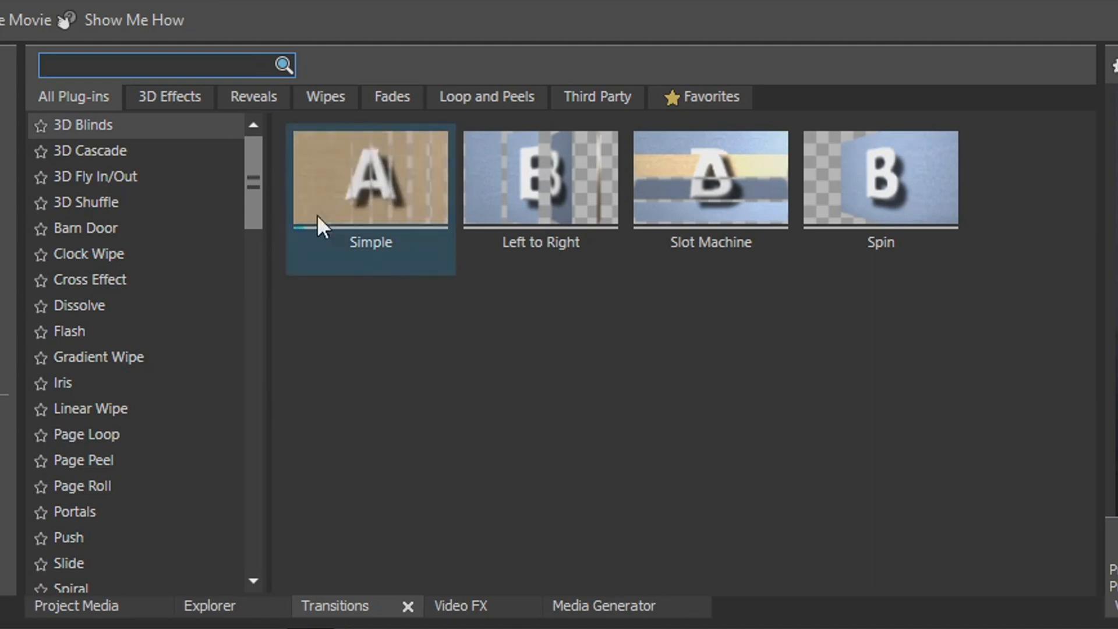
scroll(down, 3)
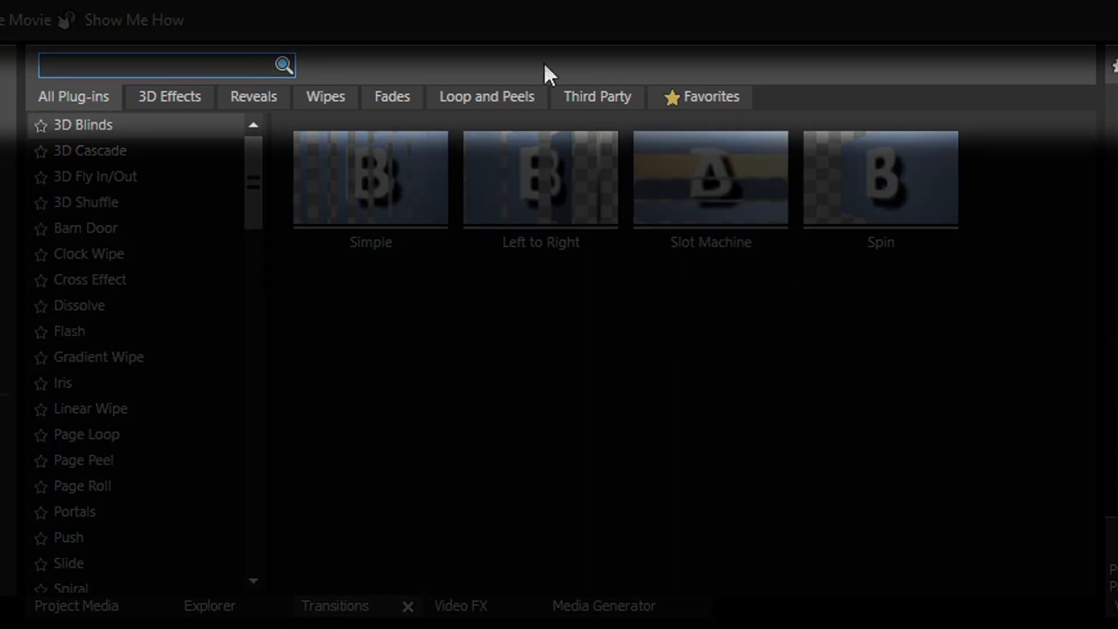
- Filter transitions by 3D, reveal and Favorites to find Page Peel, then show Video FX
click(168, 96)
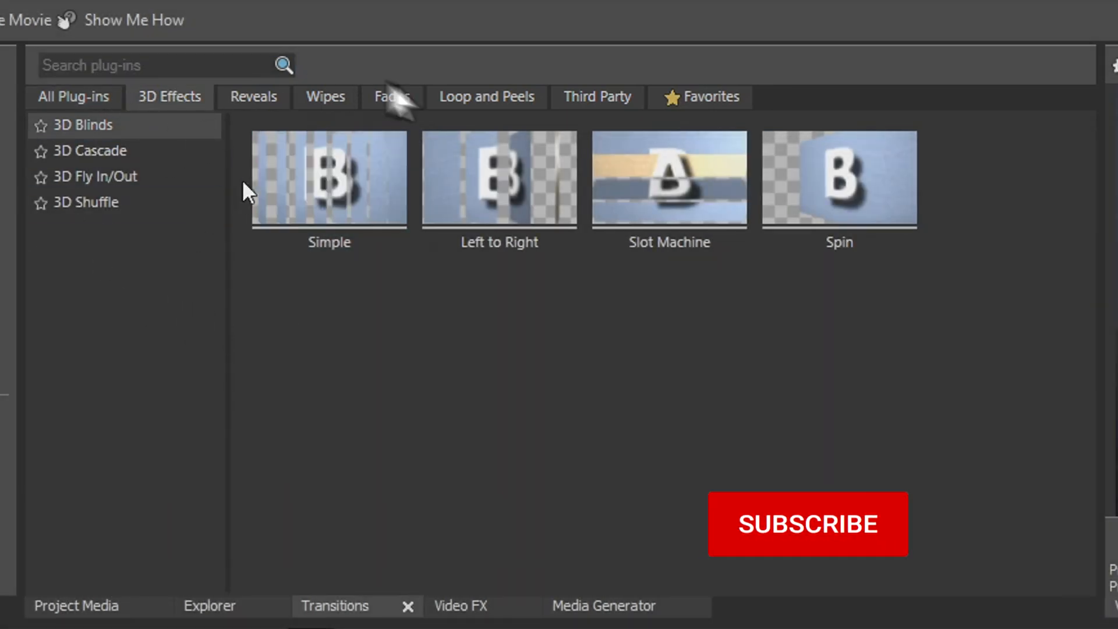
click(253, 97)
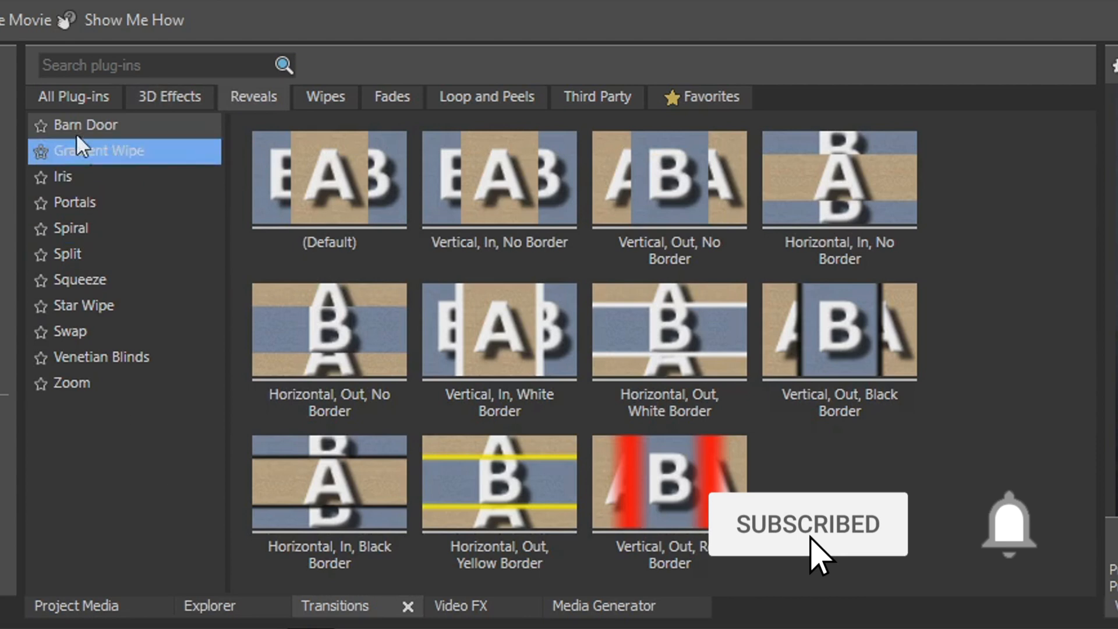
click(487, 97)
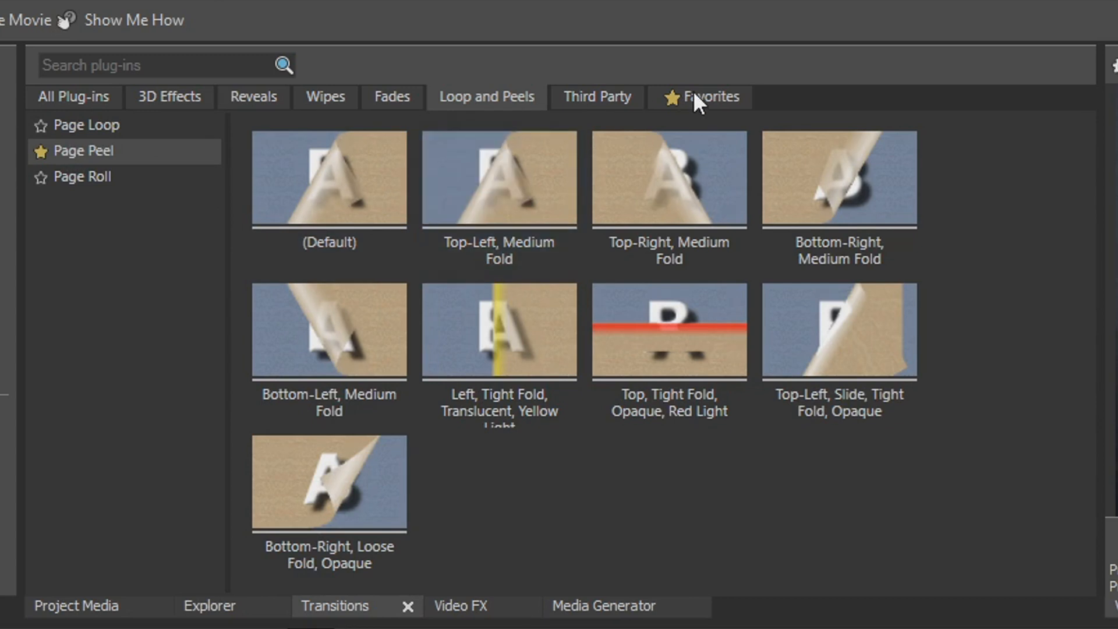
click(702, 97)
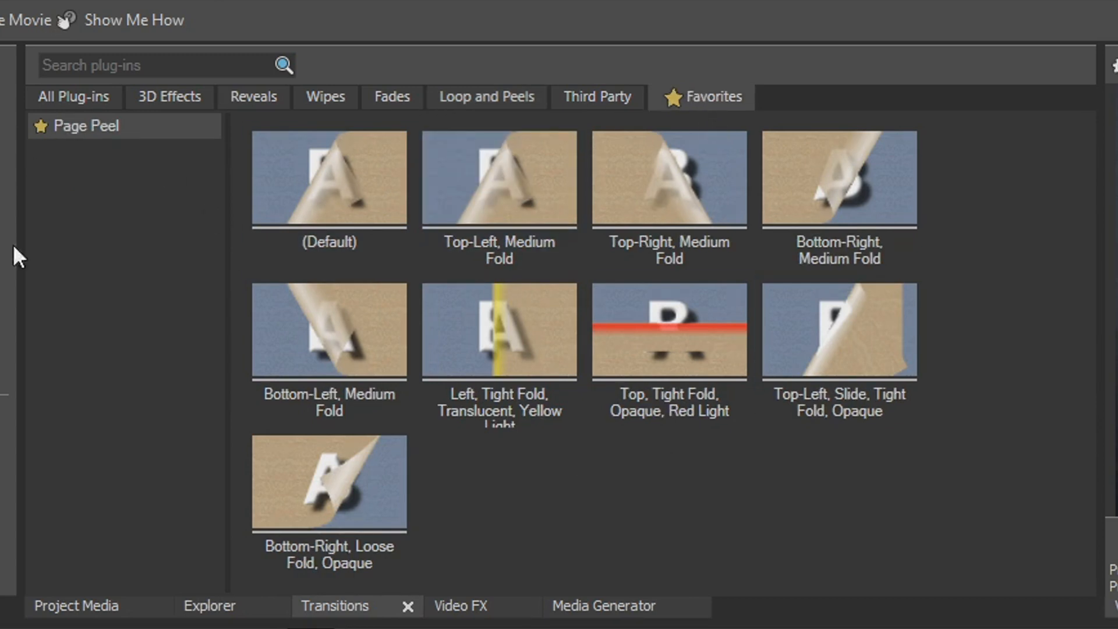
click(461, 606)
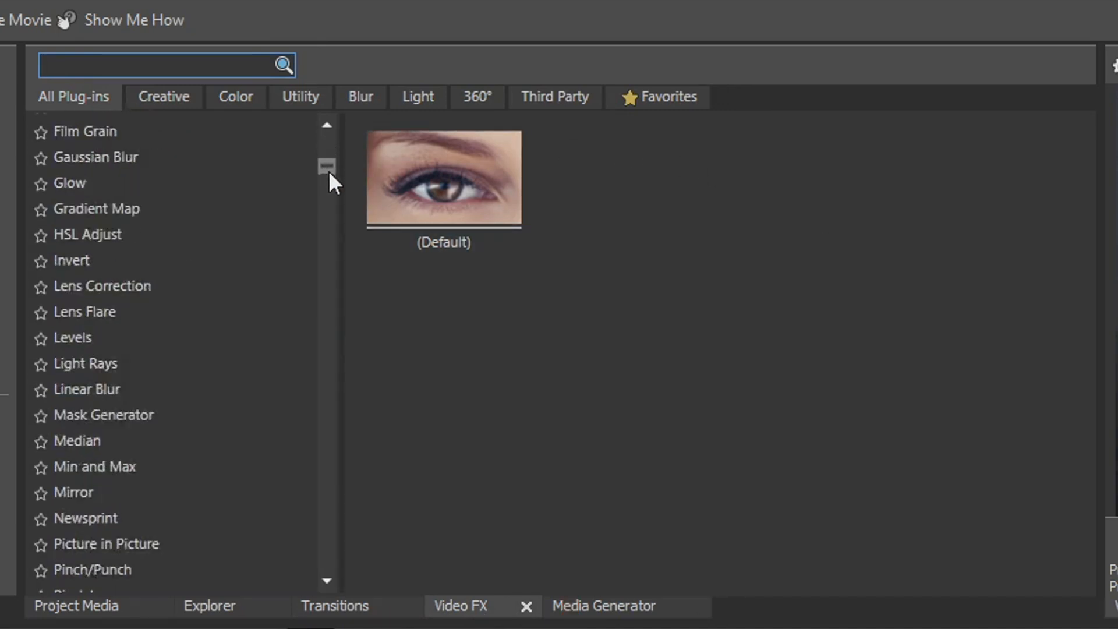
- Browse the Creative and 360° video effects, then view the Media Generator plug-ins
drag(327, 168, 327, 308)
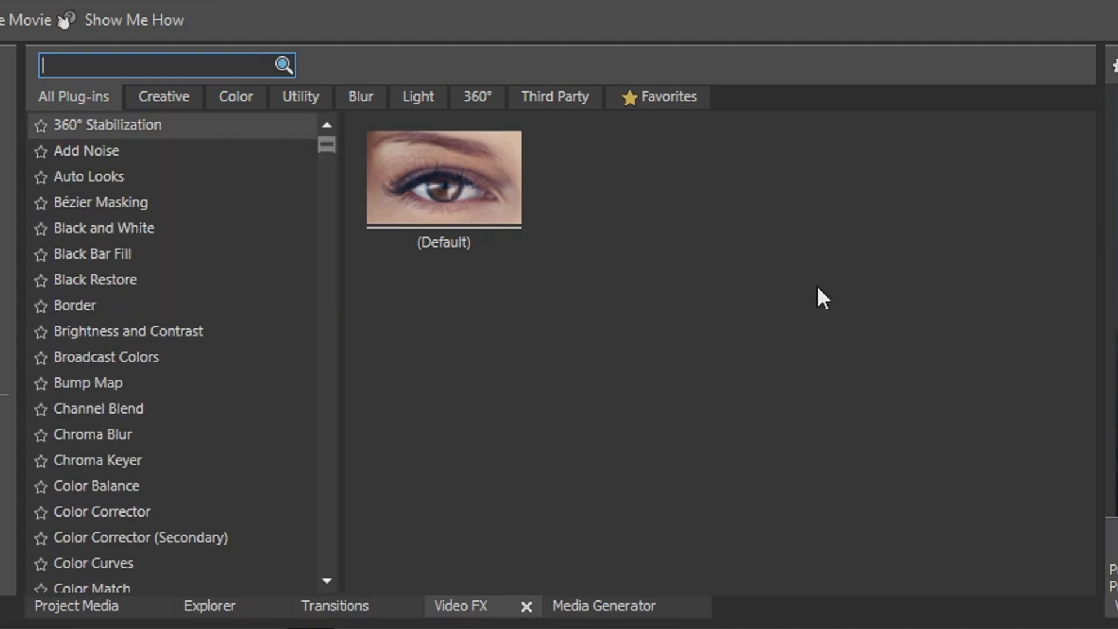
click(163, 97)
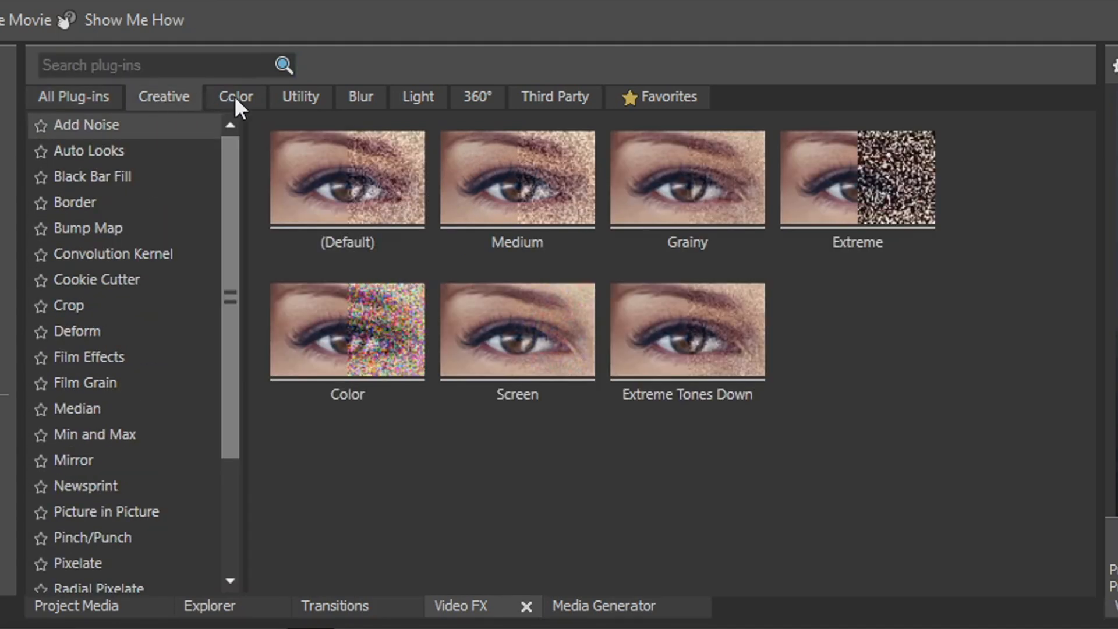
click(477, 98)
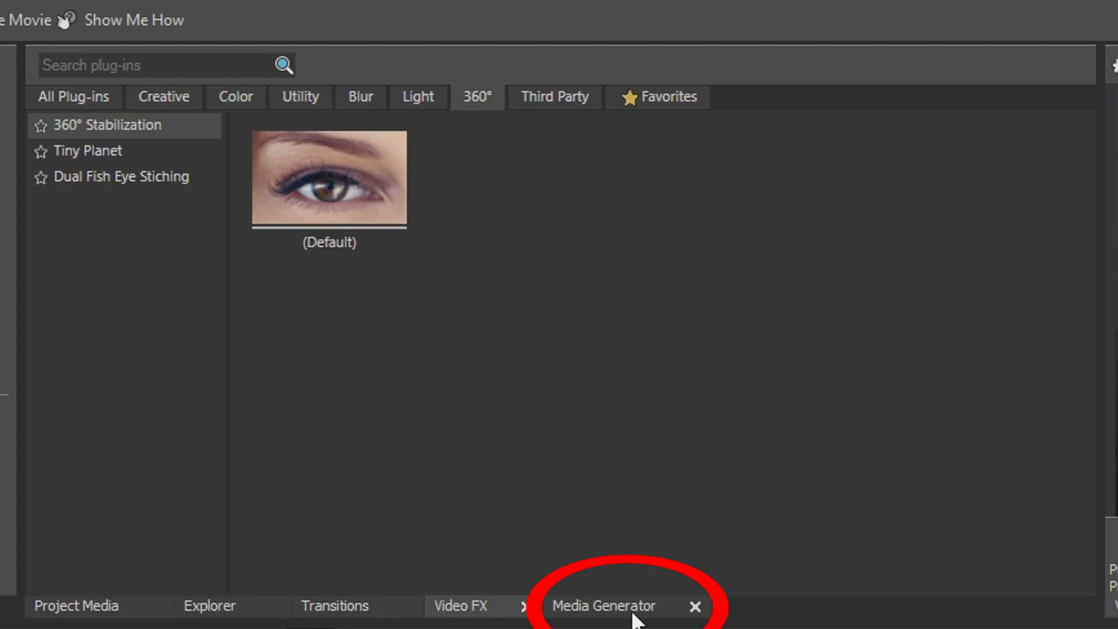
click(606, 607)
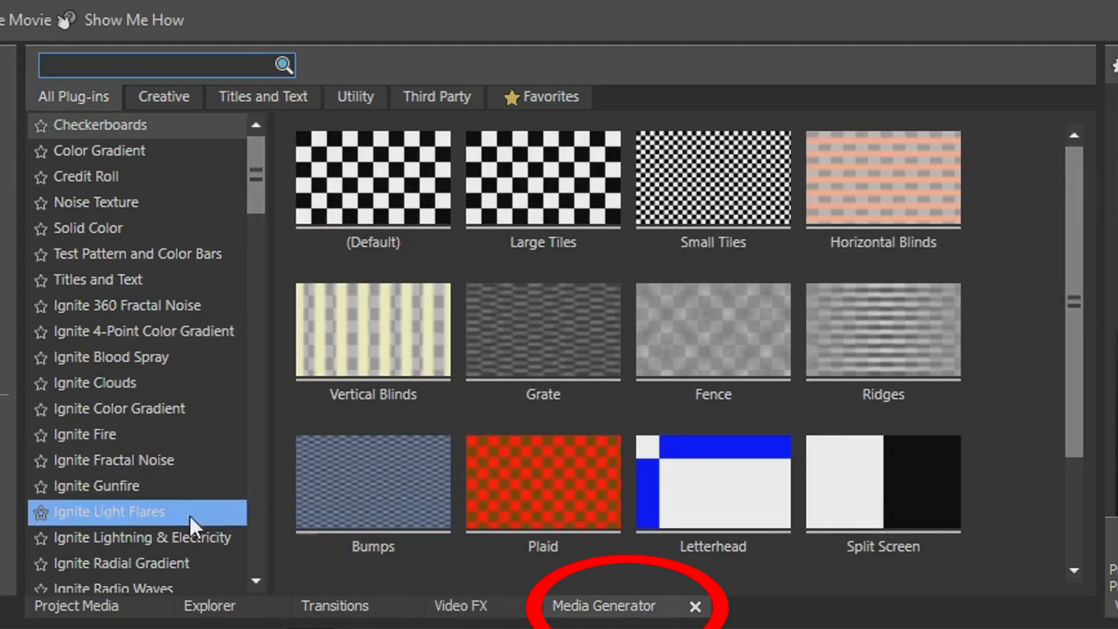
click(90, 176)
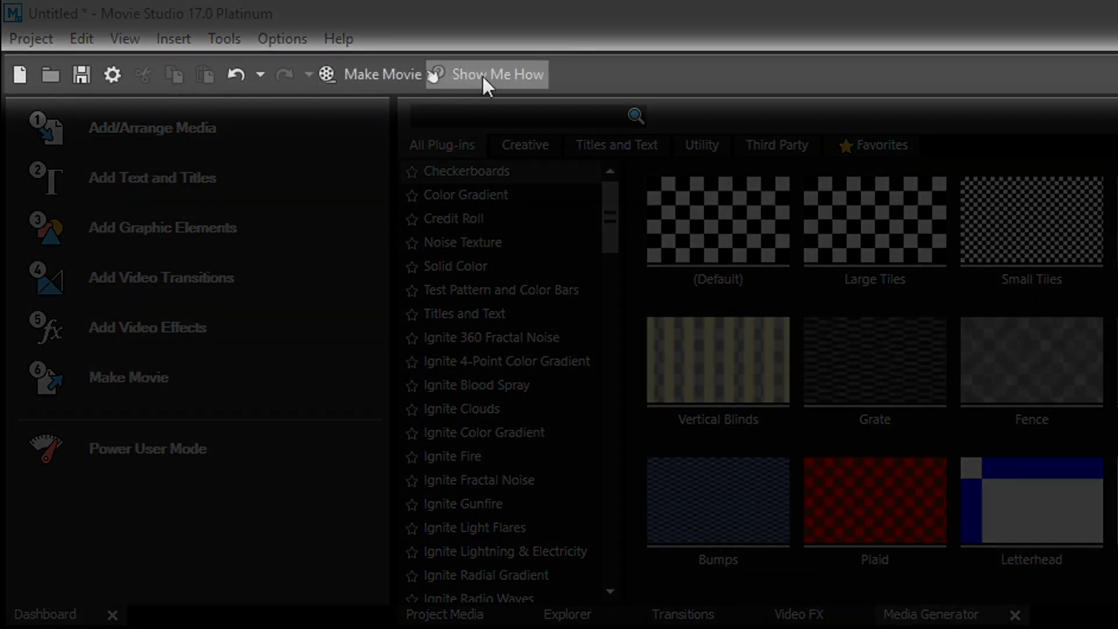
mouse_move(80, 76)
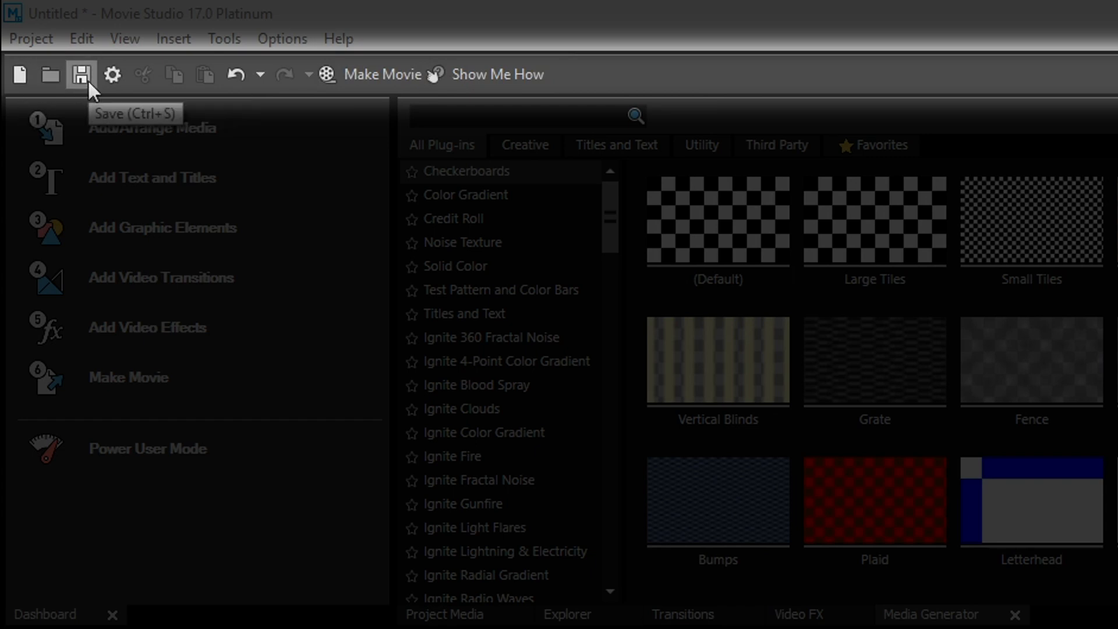
mouse_move(204, 87)
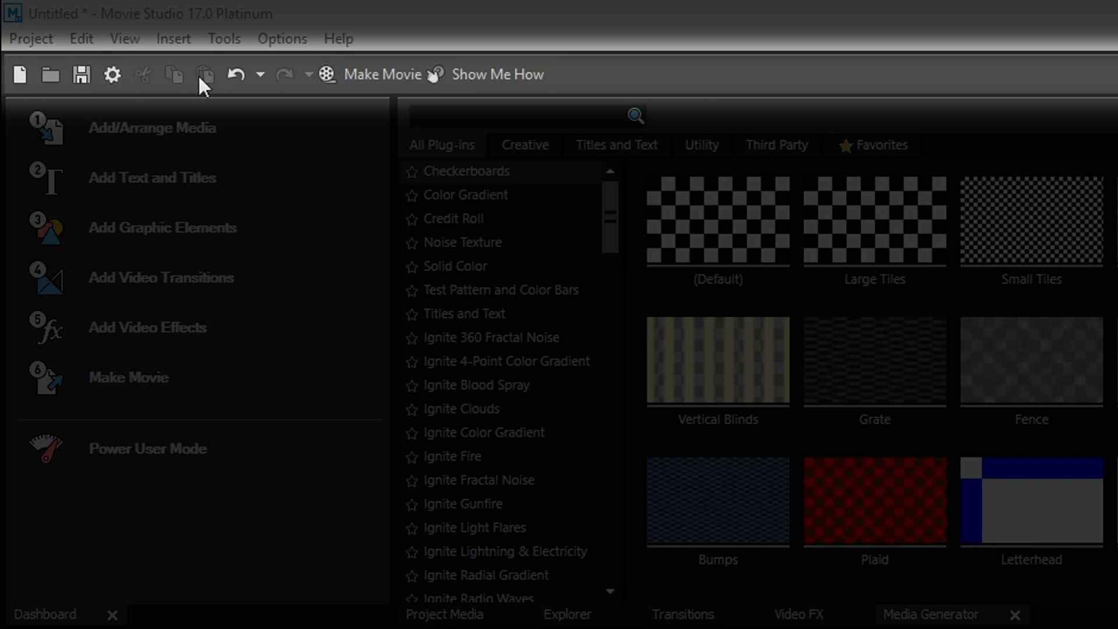
mouse_move(377, 90)
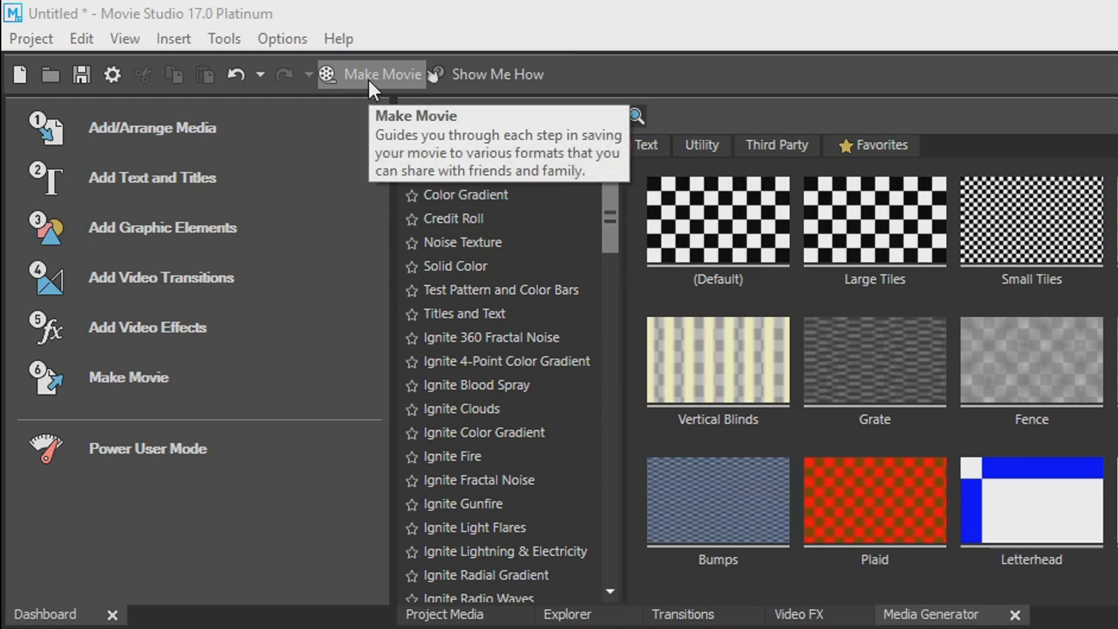
mouse_move(461, 87)
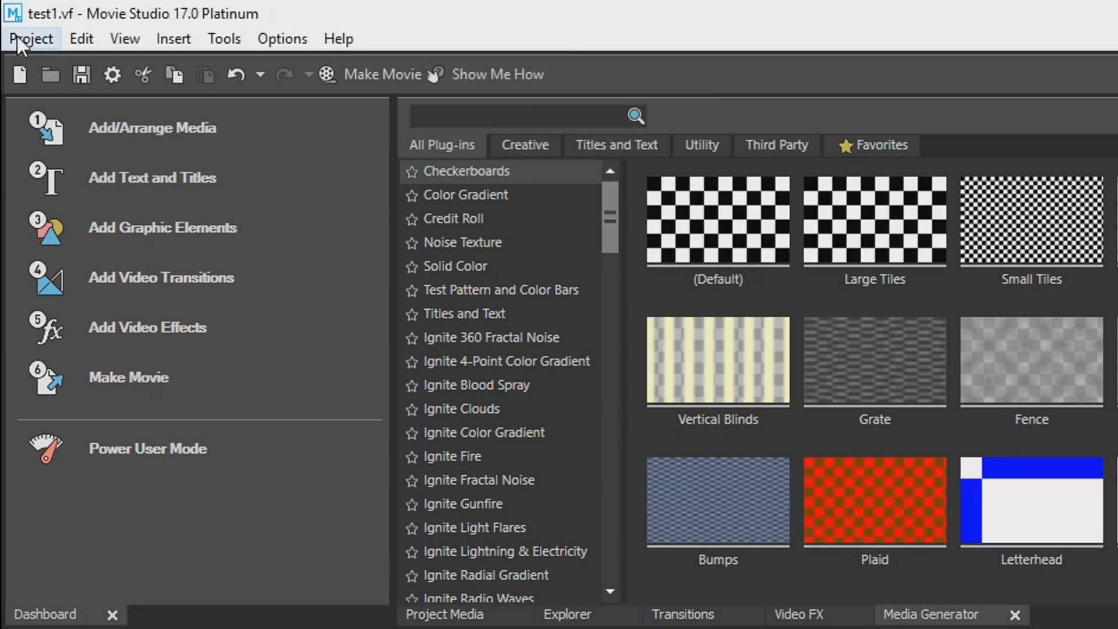
- Open the Project menu for the saved test1.vf project
click(31, 38)
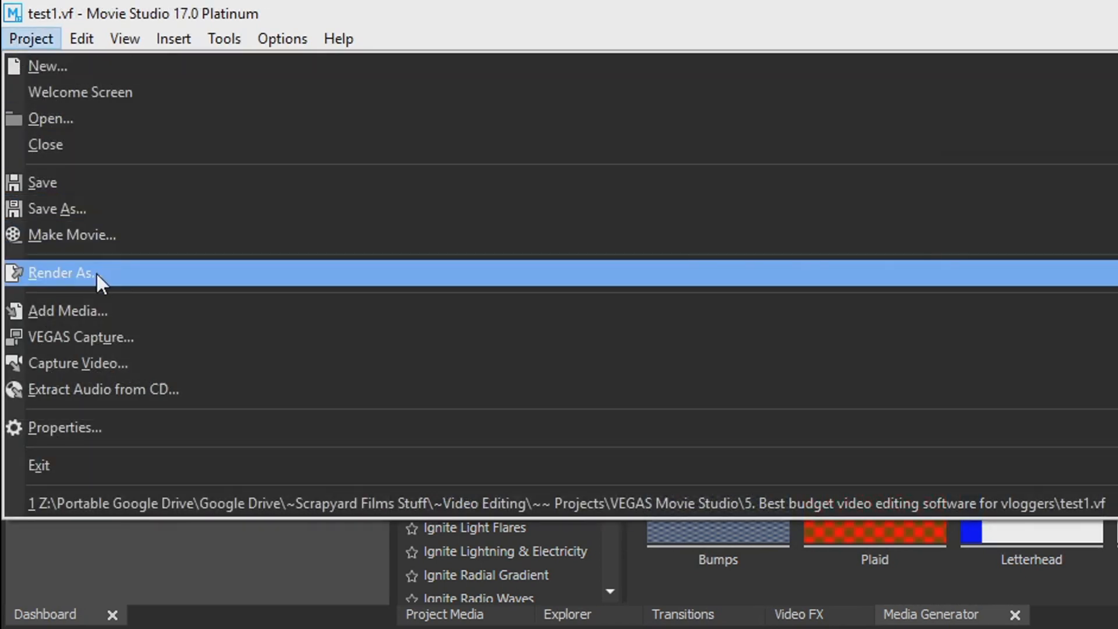
- Open Render As, turn on filtering, and compare MAGIX AVC/AAC MP4, MP3 Audio and Wave formats
click(61, 273)
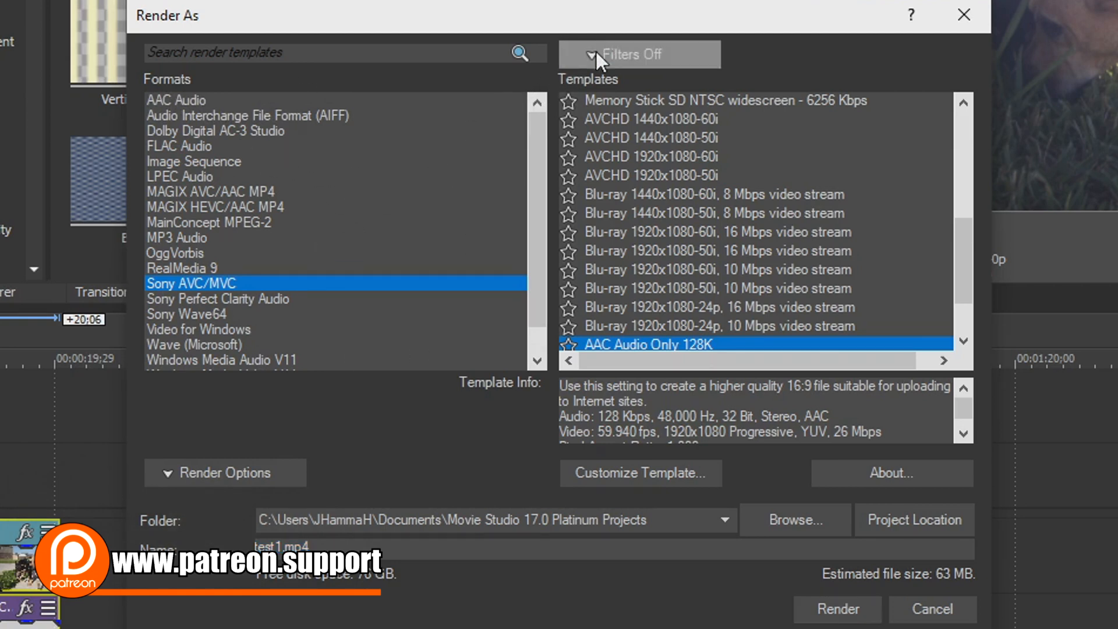
click(639, 54)
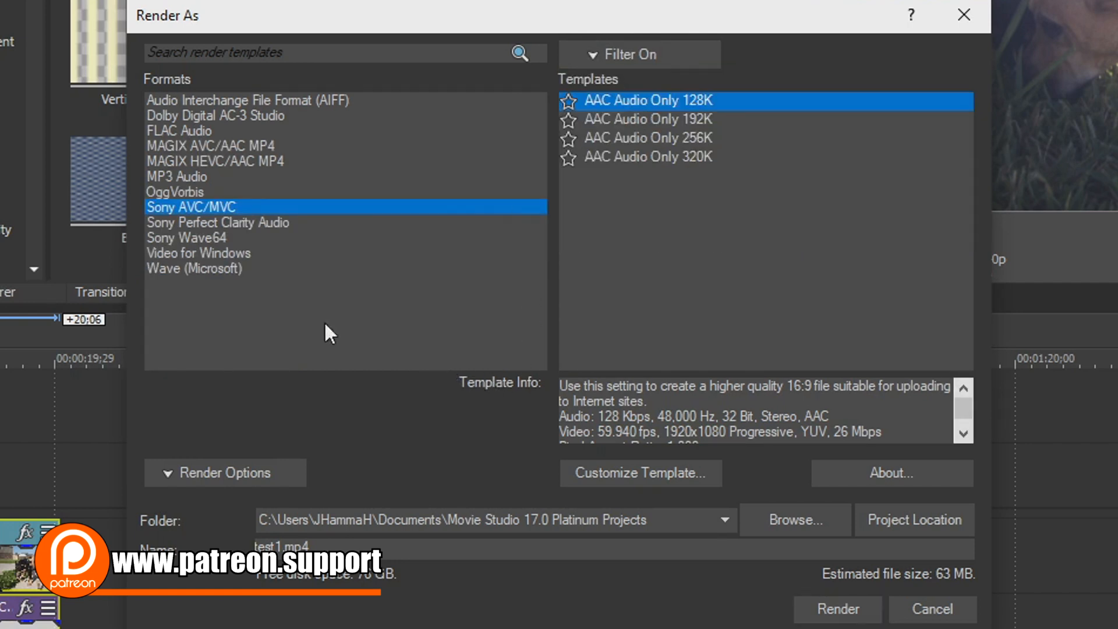
mouse_move(272, 112)
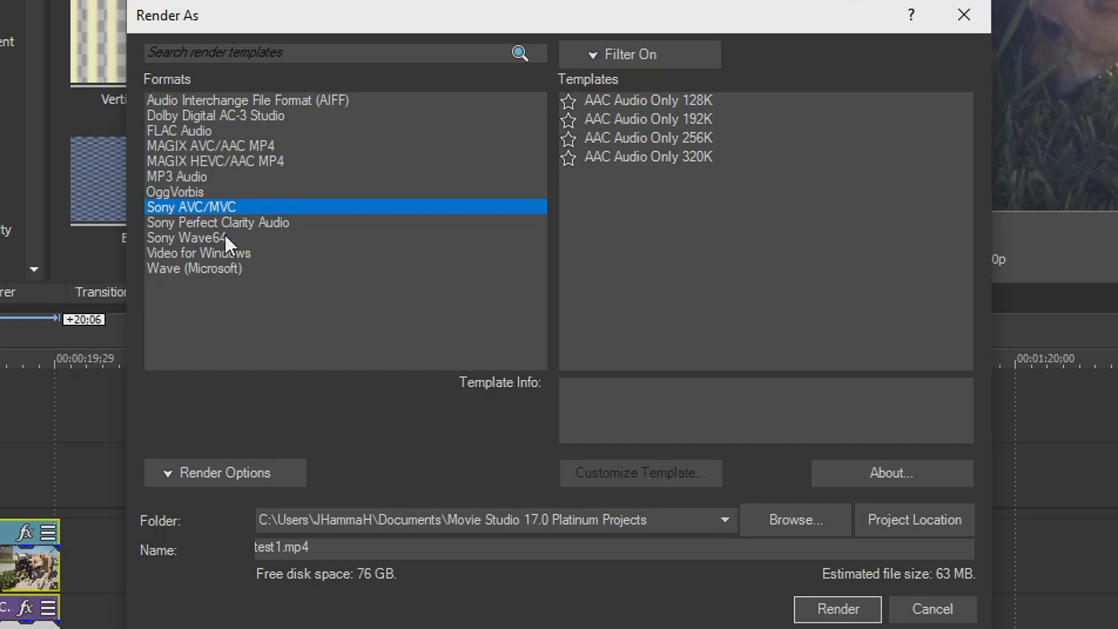
click(209, 145)
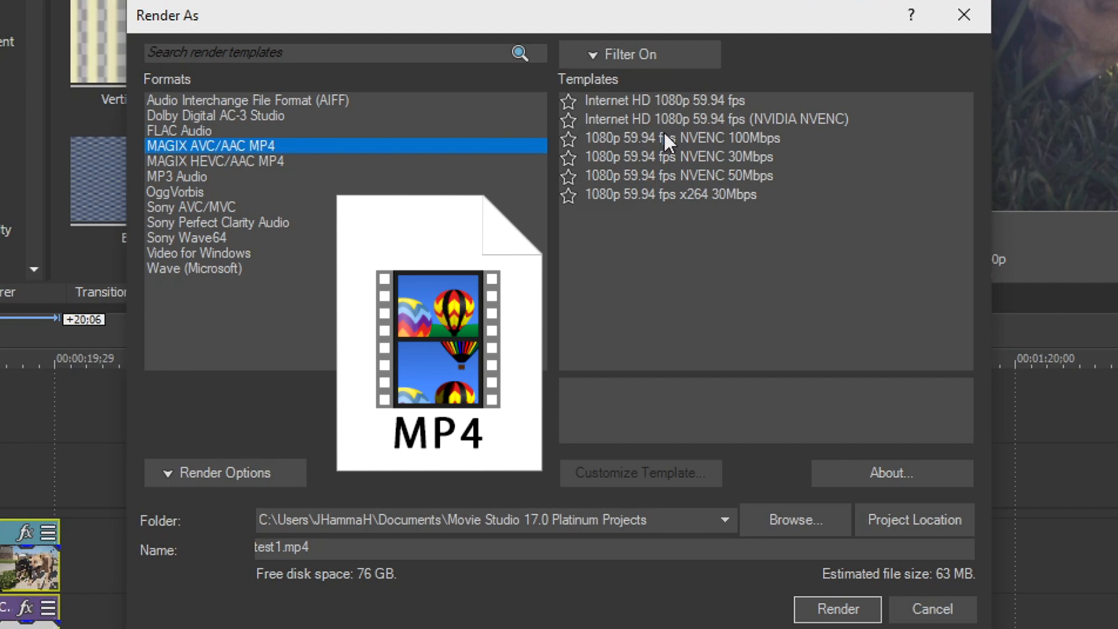
click(177, 177)
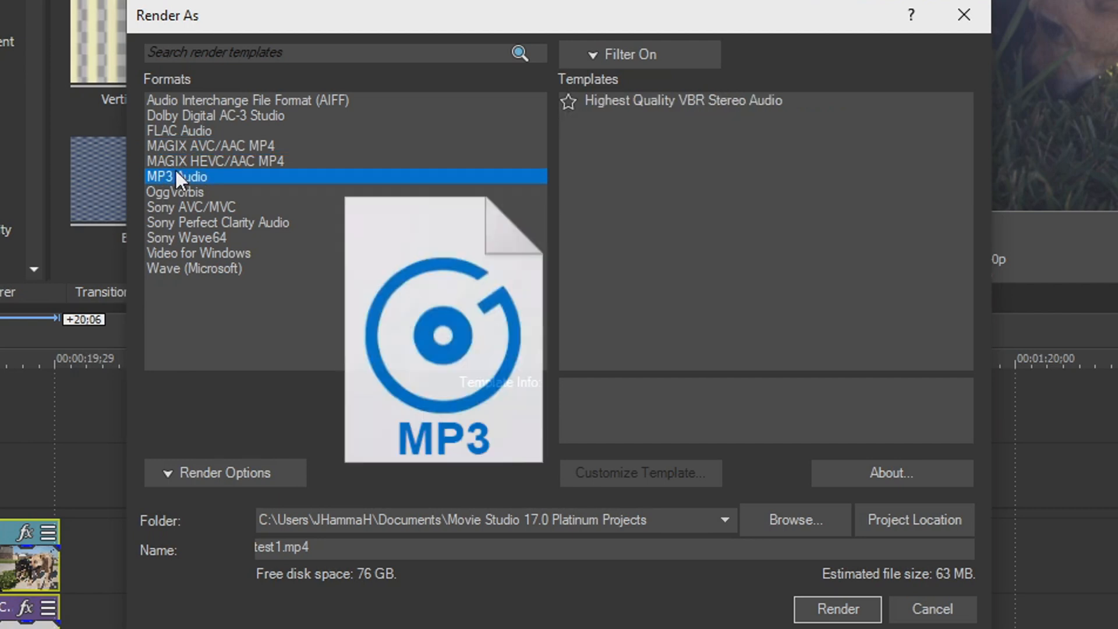
click(194, 269)
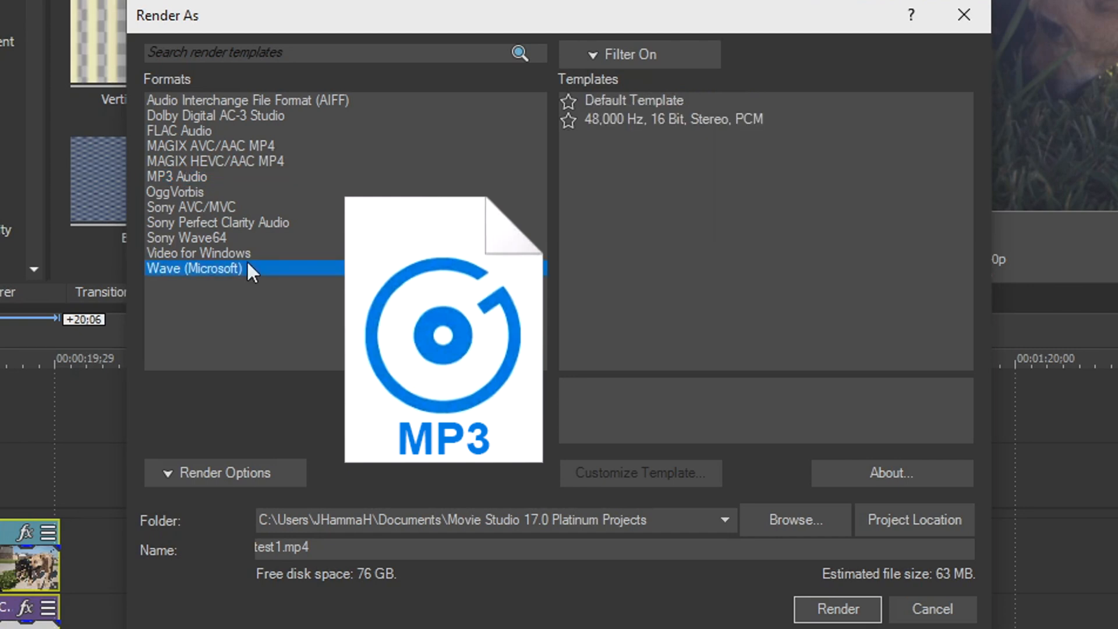